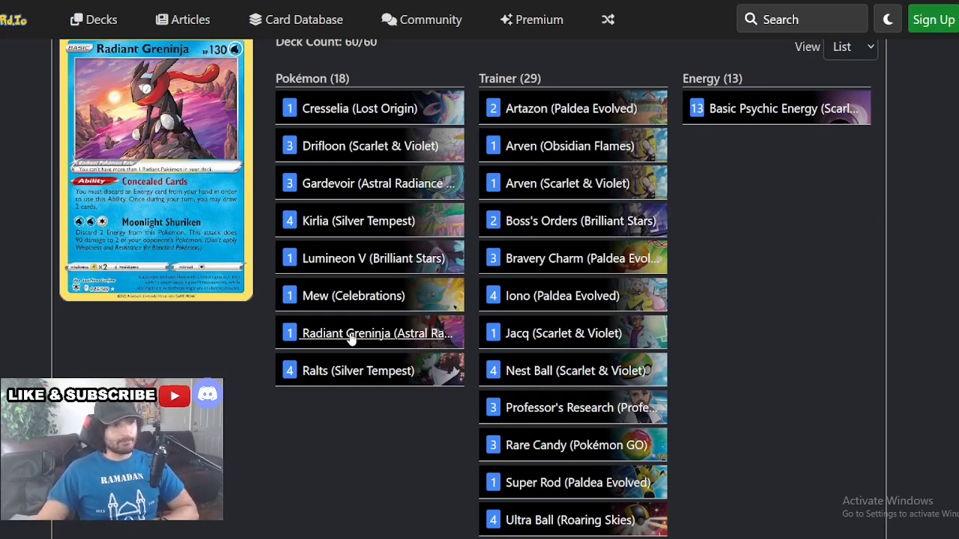
mouse_move(327, 339)
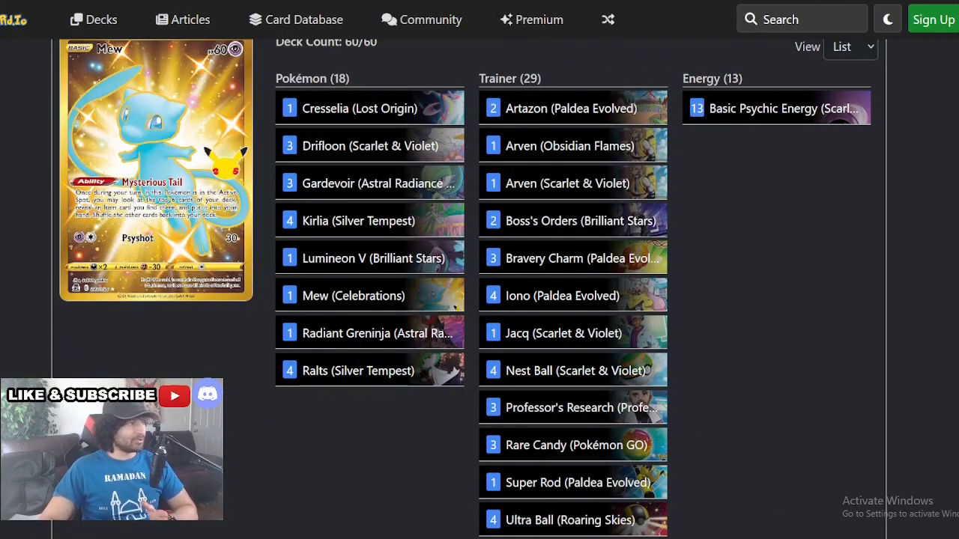
mouse_move(307, 196)
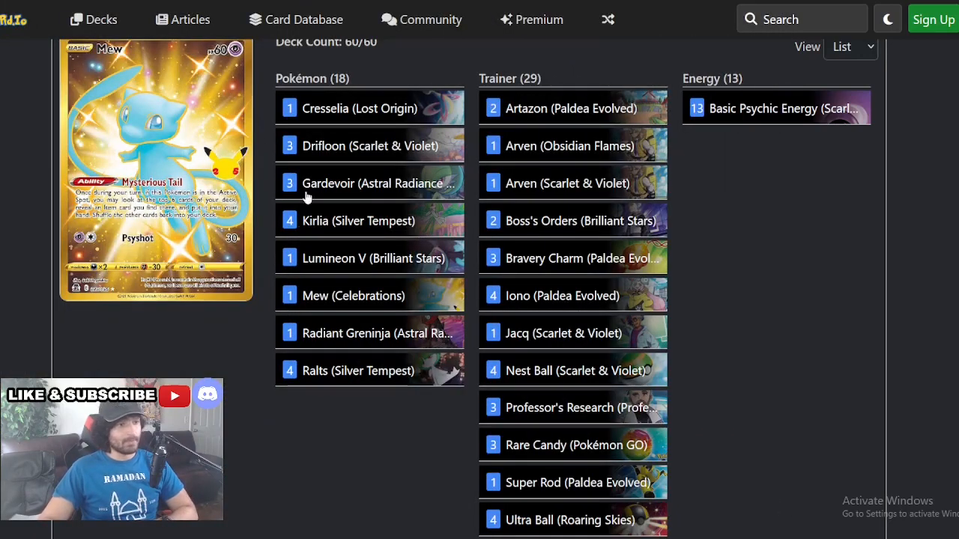
mouse_move(356, 282)
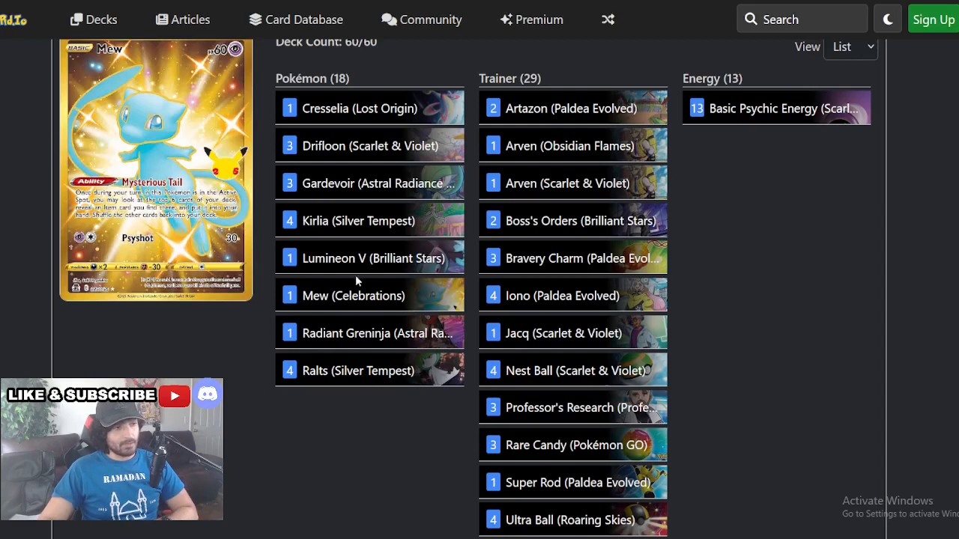
mouse_move(357, 257)
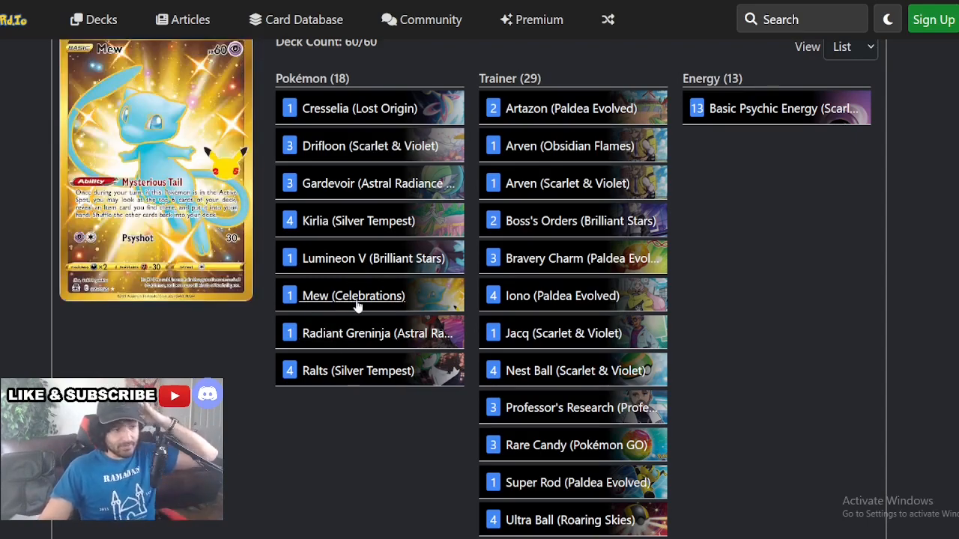
mouse_move(387, 280)
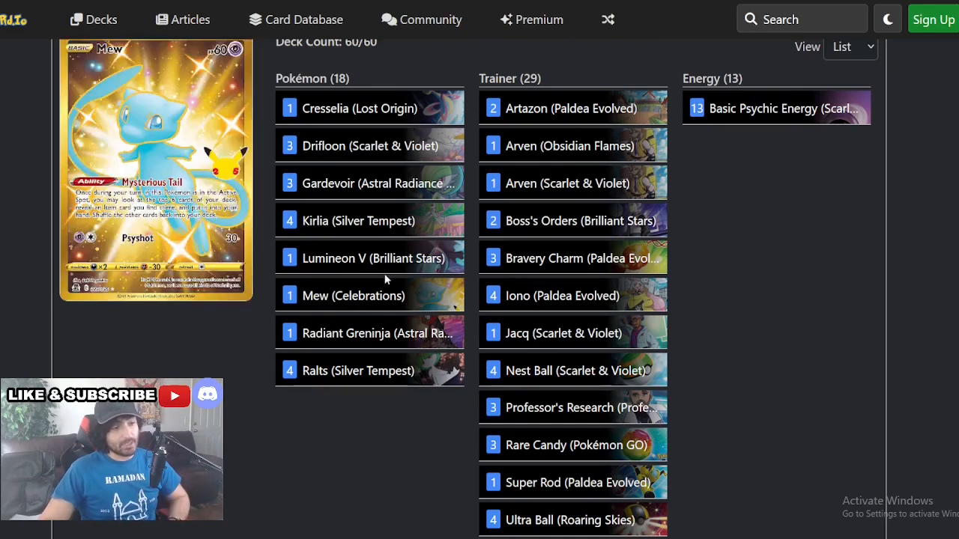
mouse_move(368, 230)
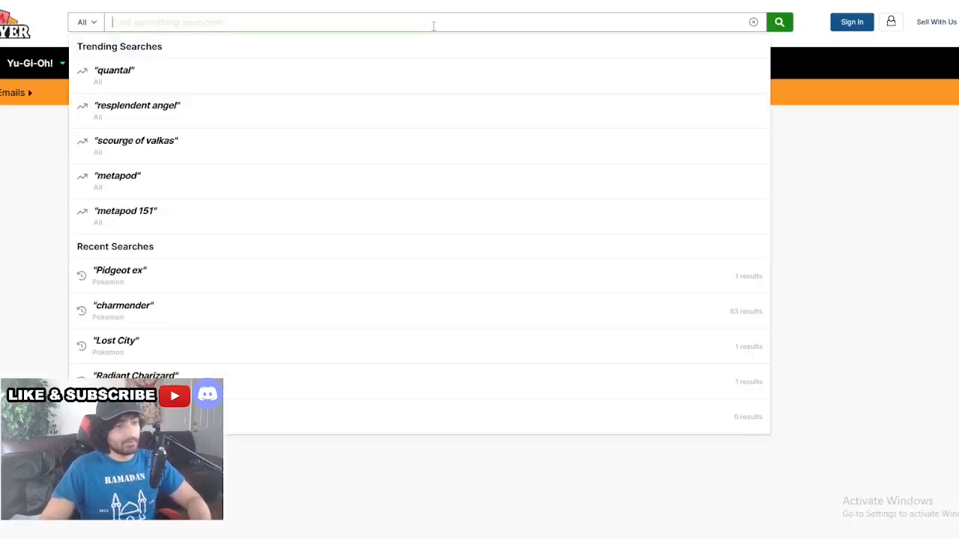
Search TCGplayer for 'gardevoi' and pick a Gardevoir suggestion
text(gardevoi)
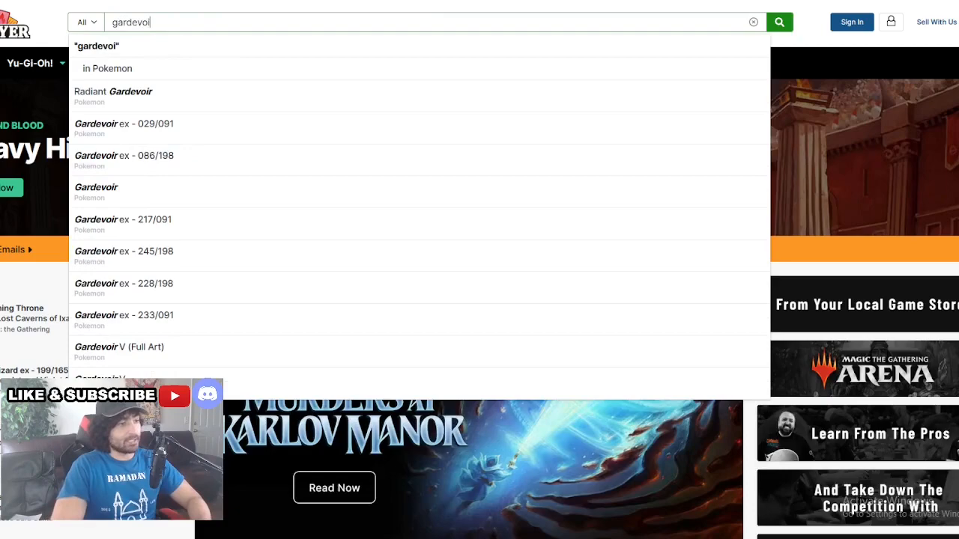
click(780, 21)
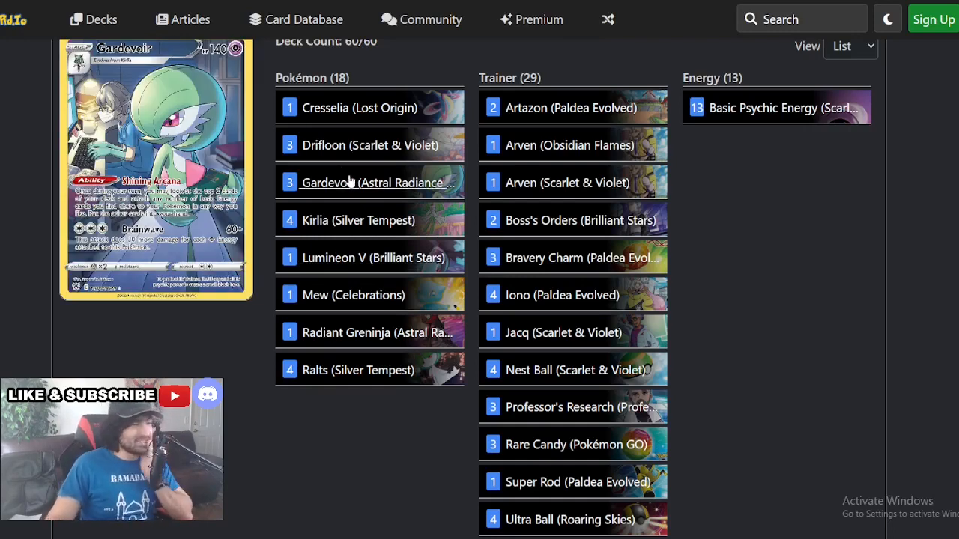
mouse_move(373, 146)
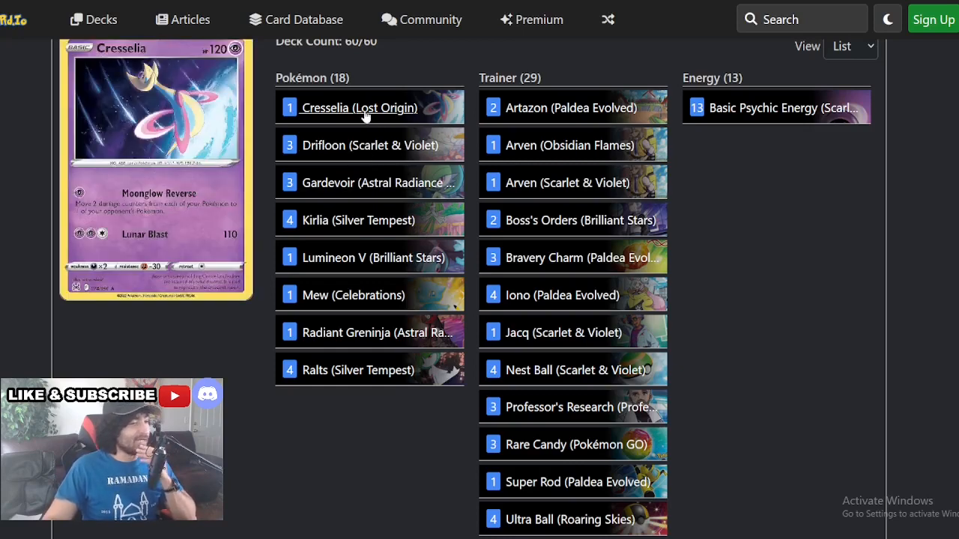
mouse_move(360, 132)
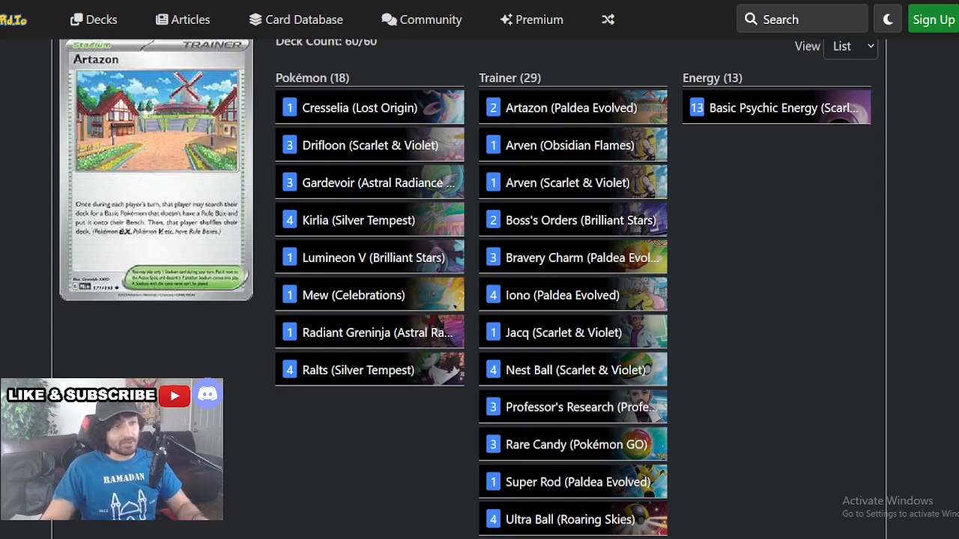
mouse_move(589, 143)
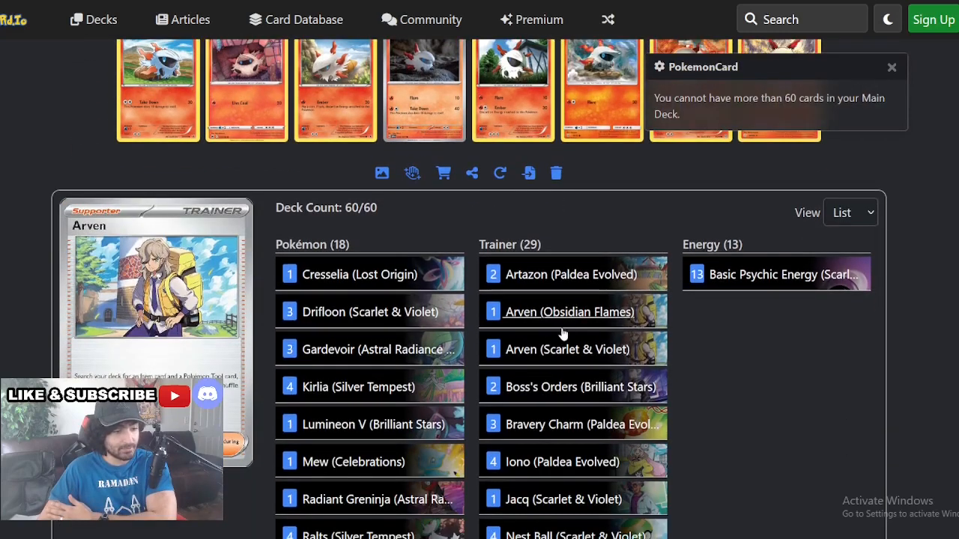
mouse_move(572, 312)
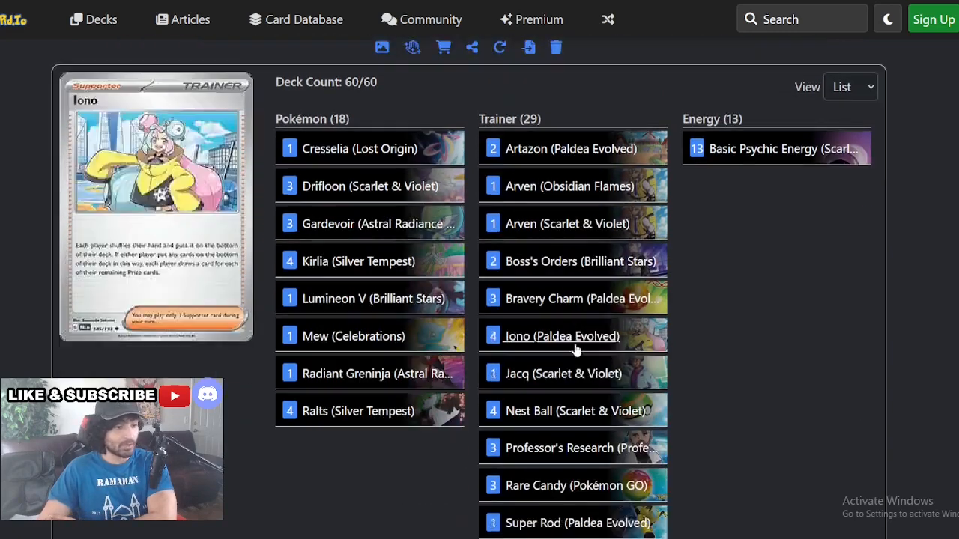
Scroll down the Gardevoir deck list to review the early Trainer cards
scroll(down, 3)
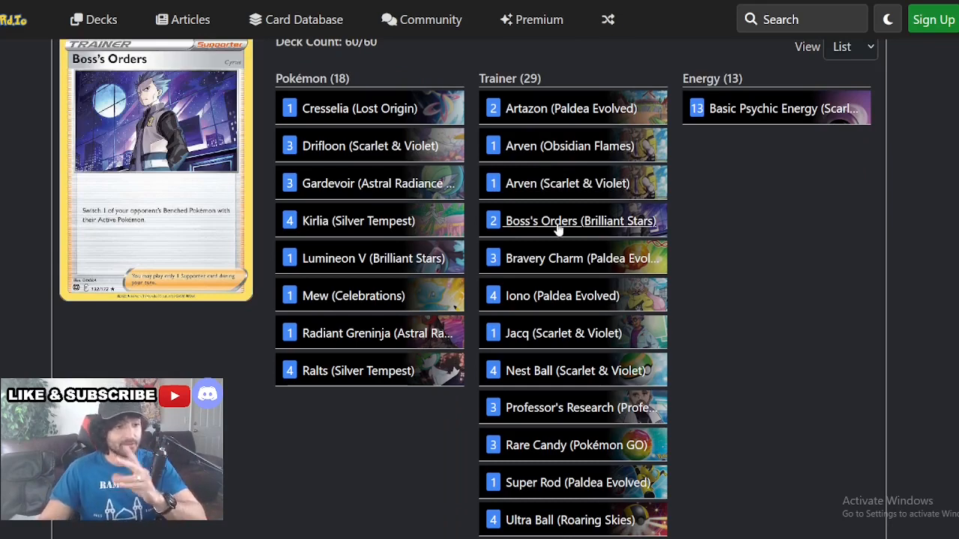
mouse_move(552, 258)
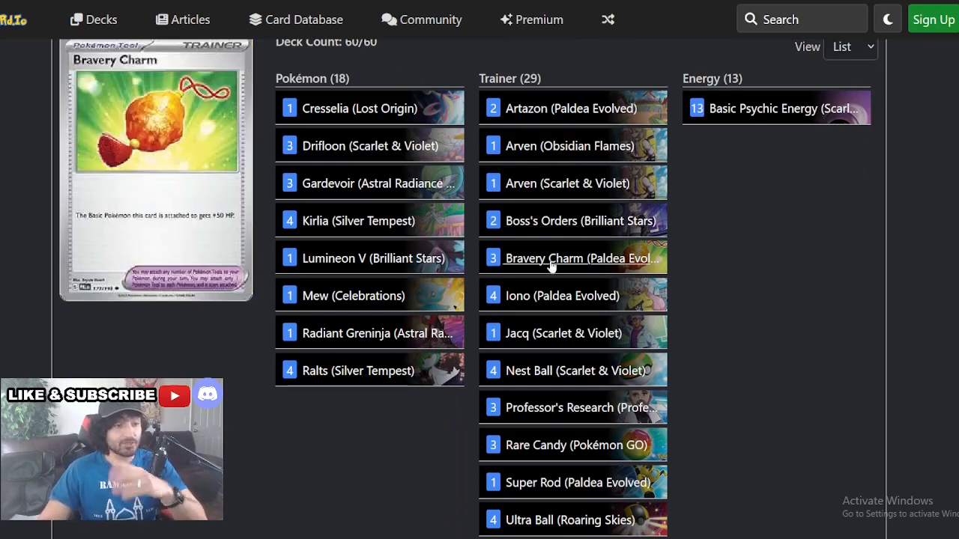
mouse_move(542, 303)
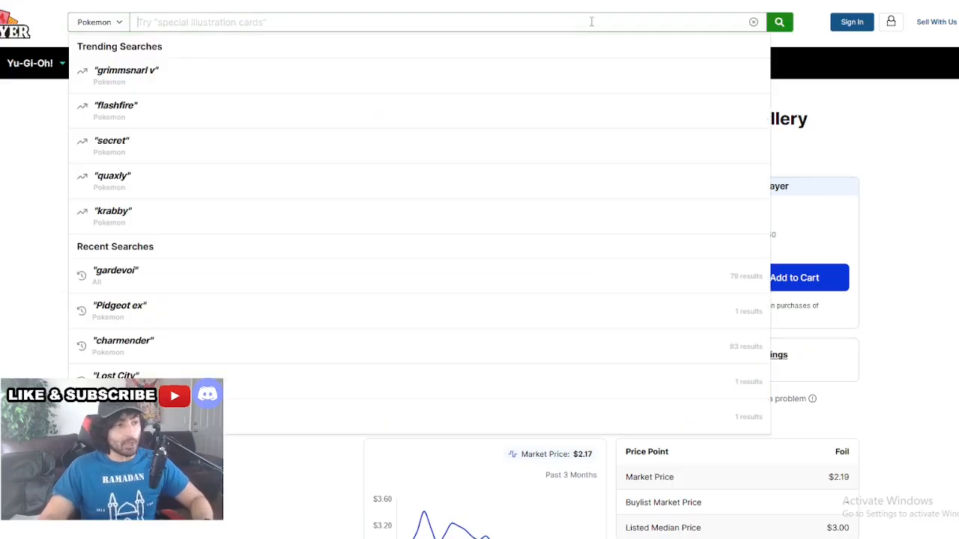
Search 'iono' and view the Iono 080/091 Paldean Fates listing at $0.42
text(iono)
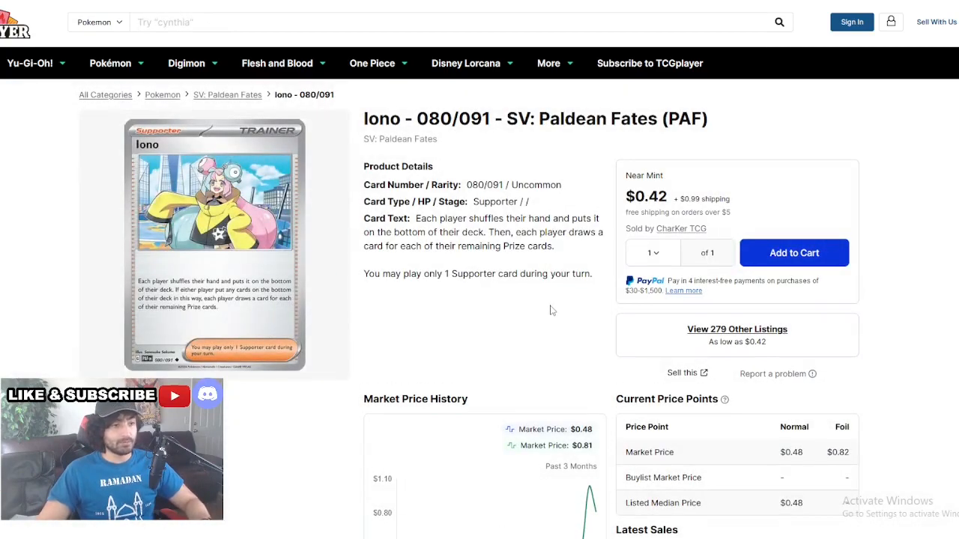
click(737, 330)
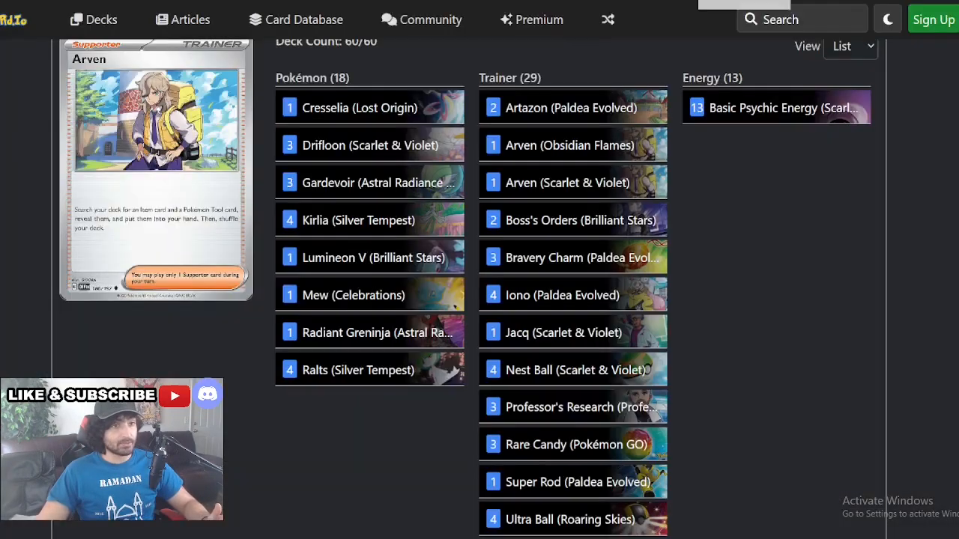
mouse_move(571, 347)
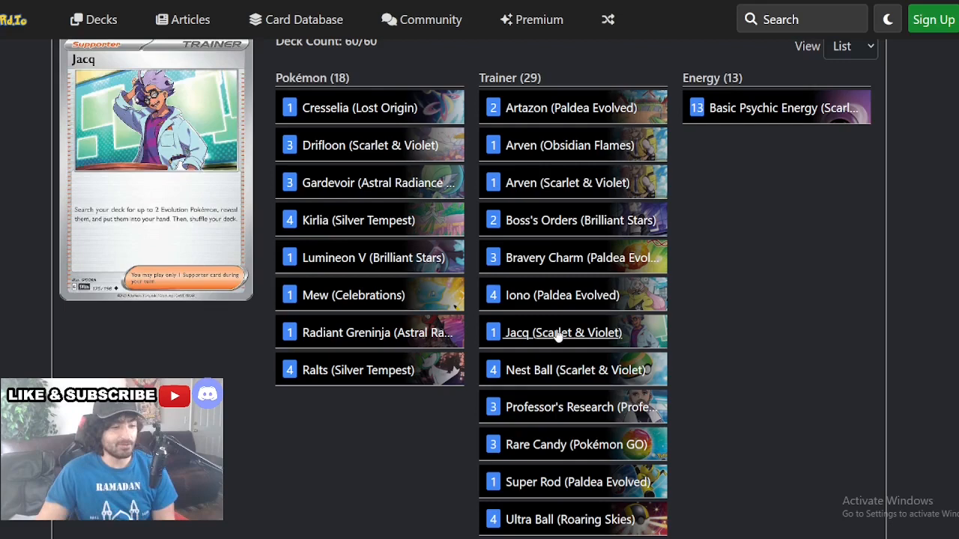
mouse_move(530, 382)
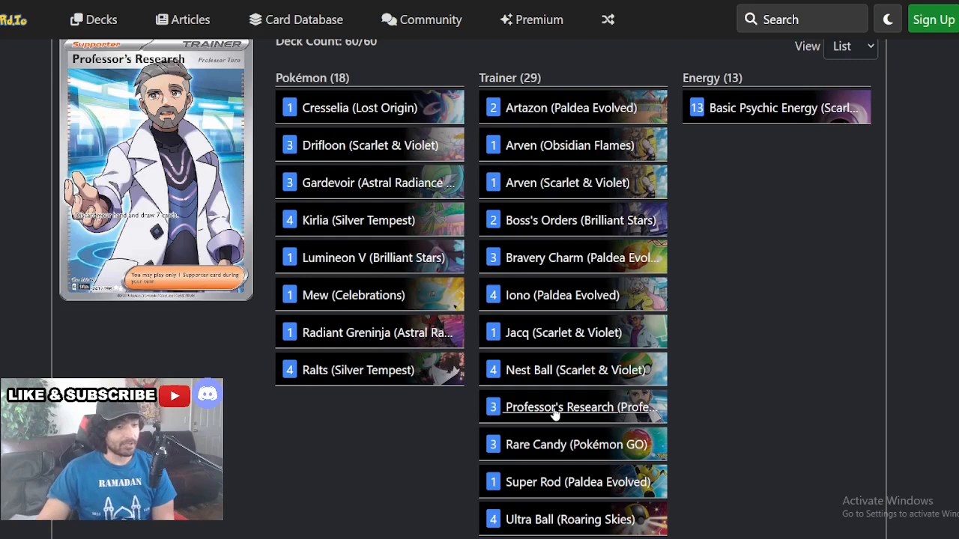
mouse_move(536, 443)
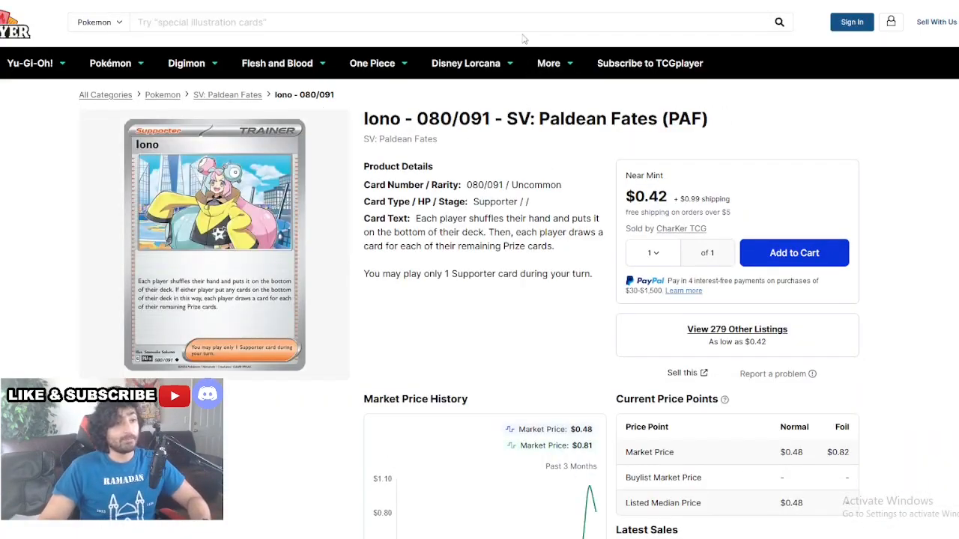
Search 'super' and check the Super Rod 188/193 listing's $0.44 market price
text(super)
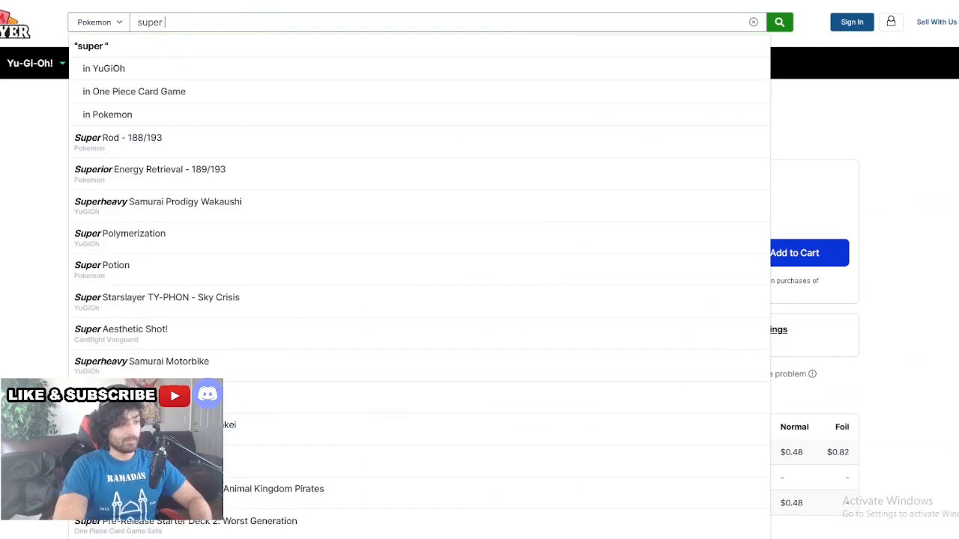
click(116, 137)
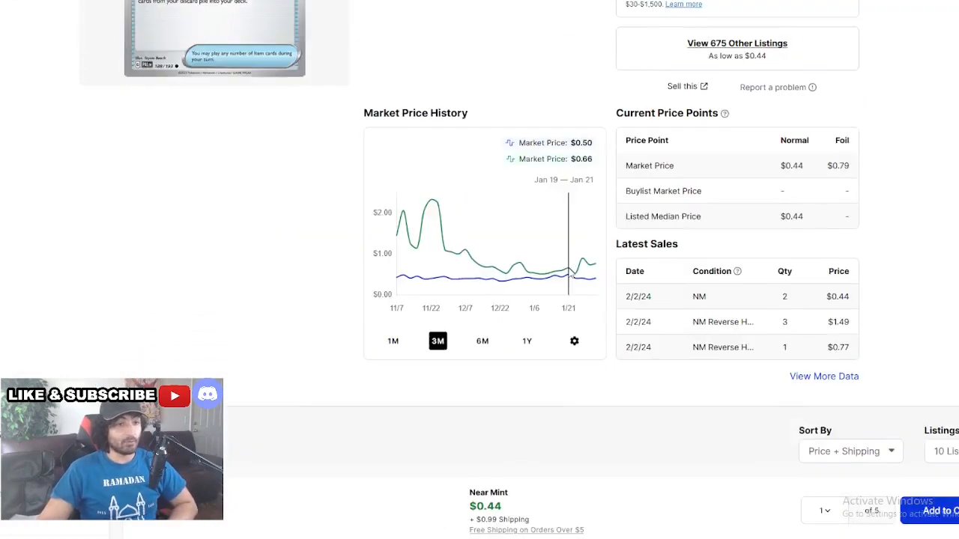
scroll(down, 3)
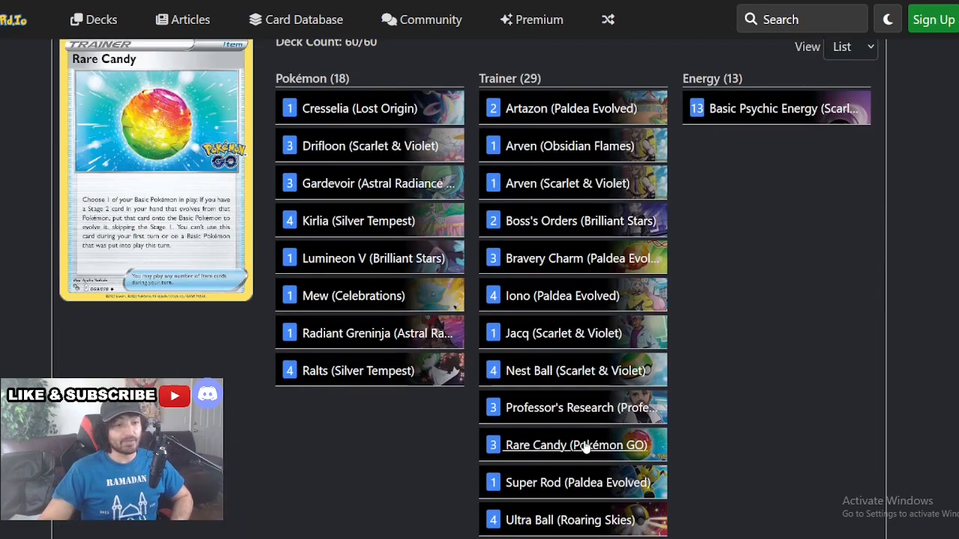
mouse_move(804, 279)
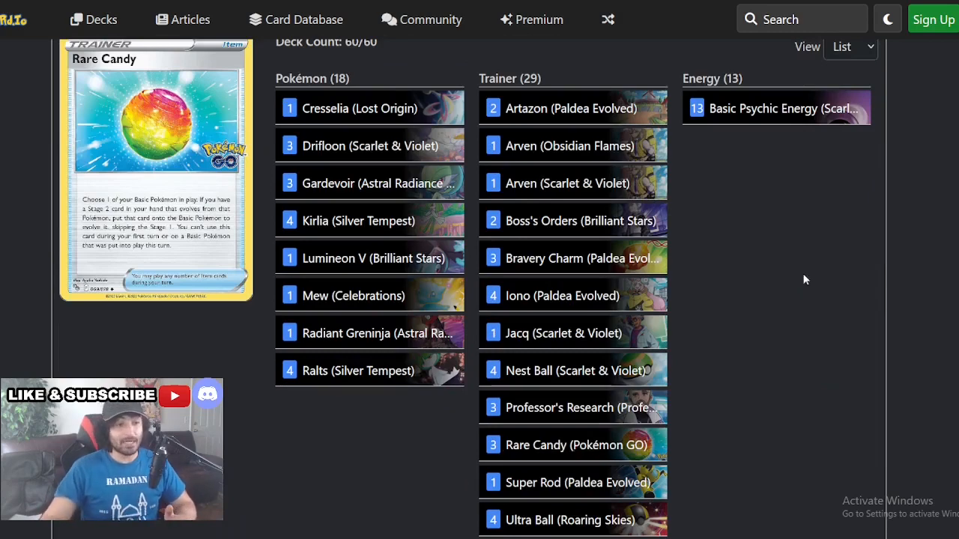
mouse_move(549, 368)
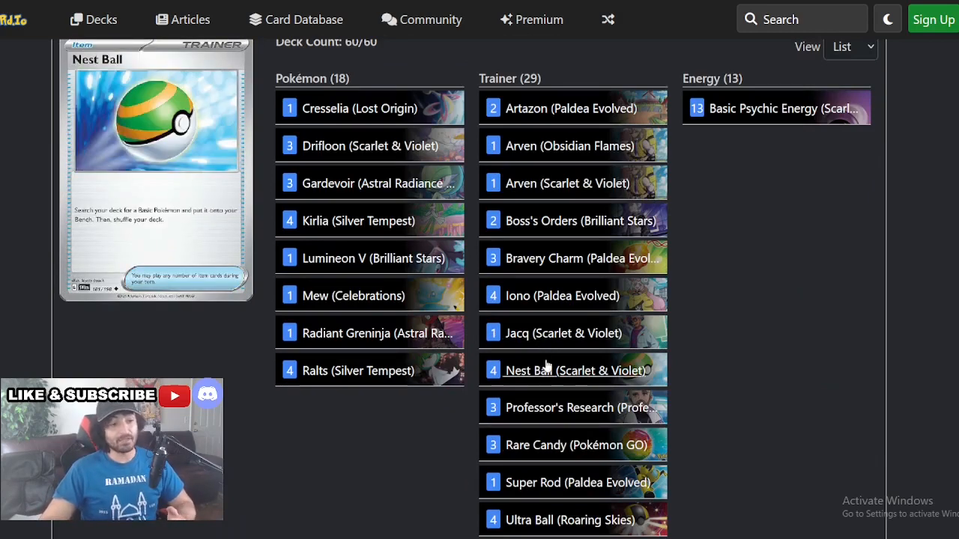
mouse_move(353, 192)
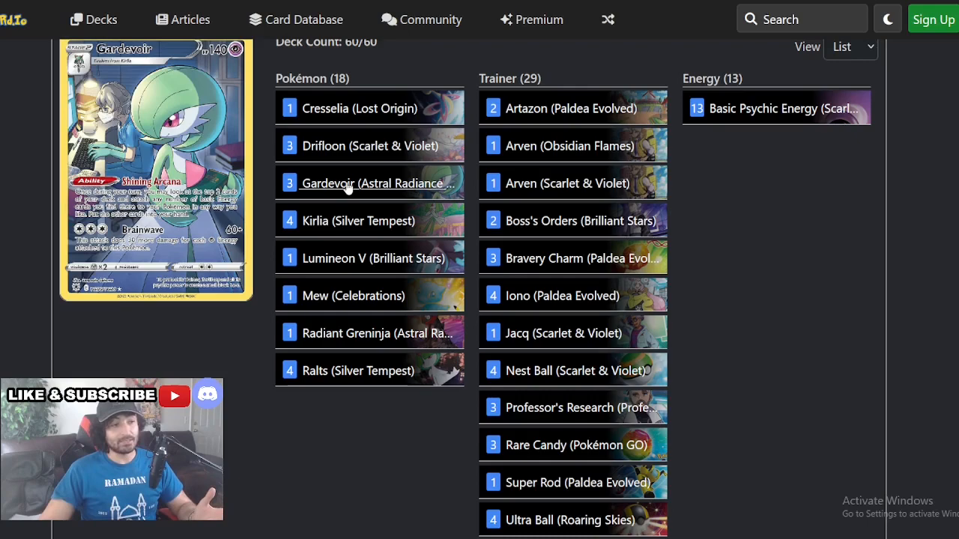
mouse_move(346, 147)
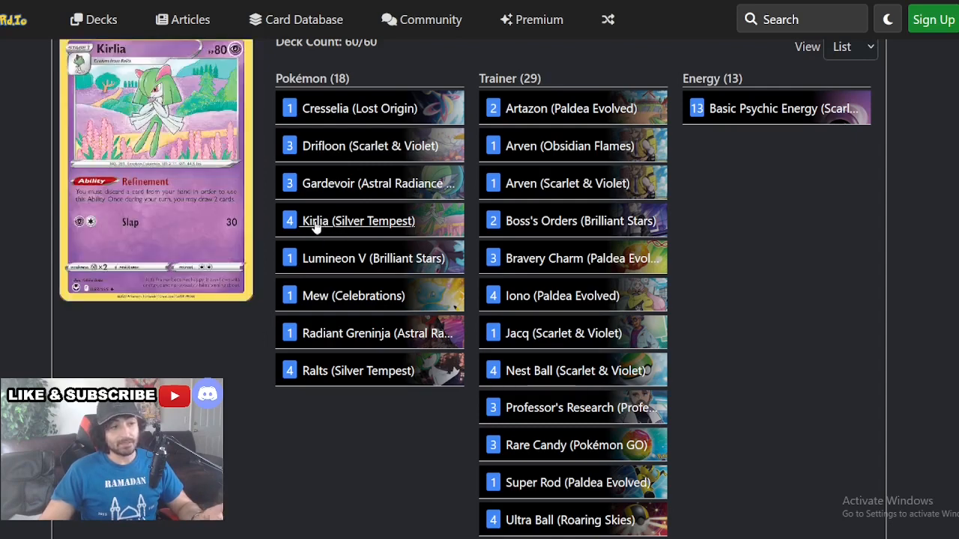
mouse_move(339, 258)
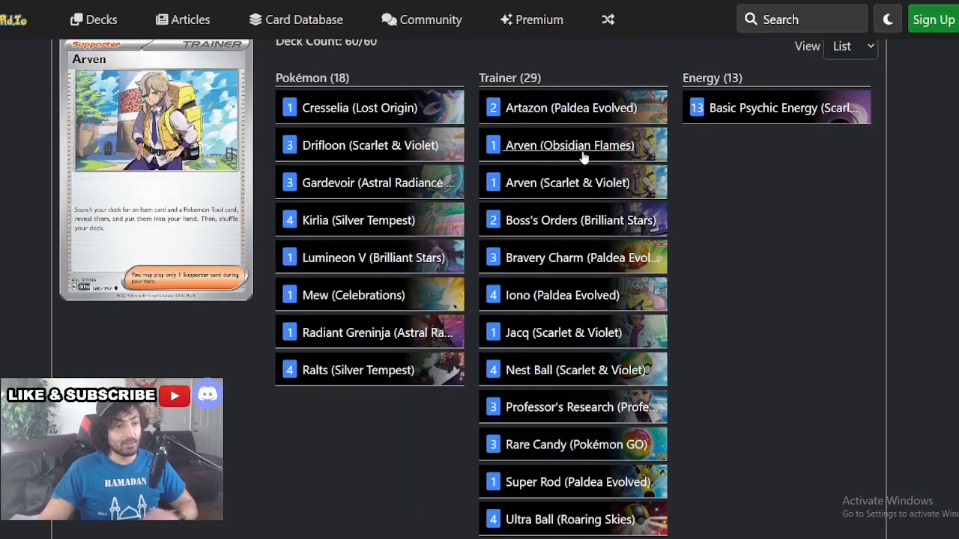
On TCGplayer, search 'ar' and pick the Arven 166/198 suggestion
click(570, 146)
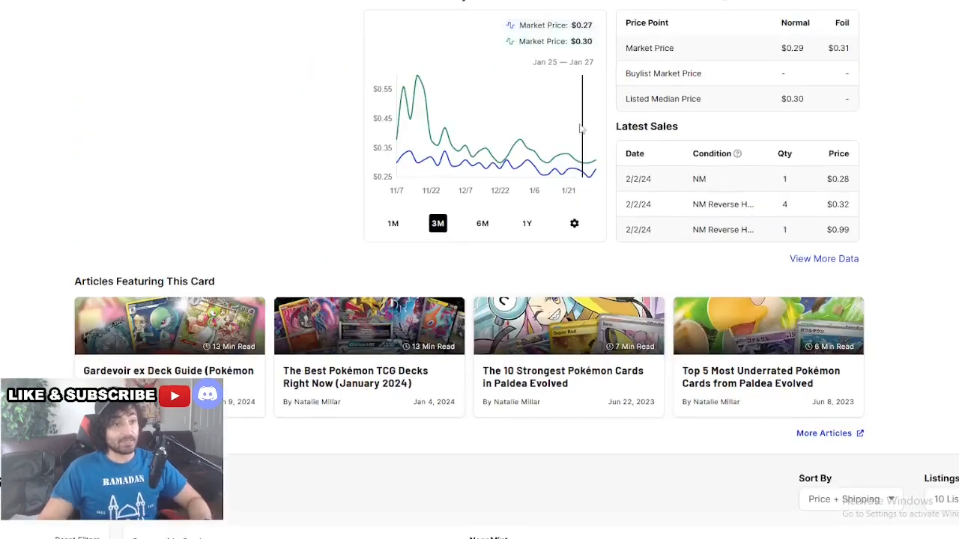
text(ar)
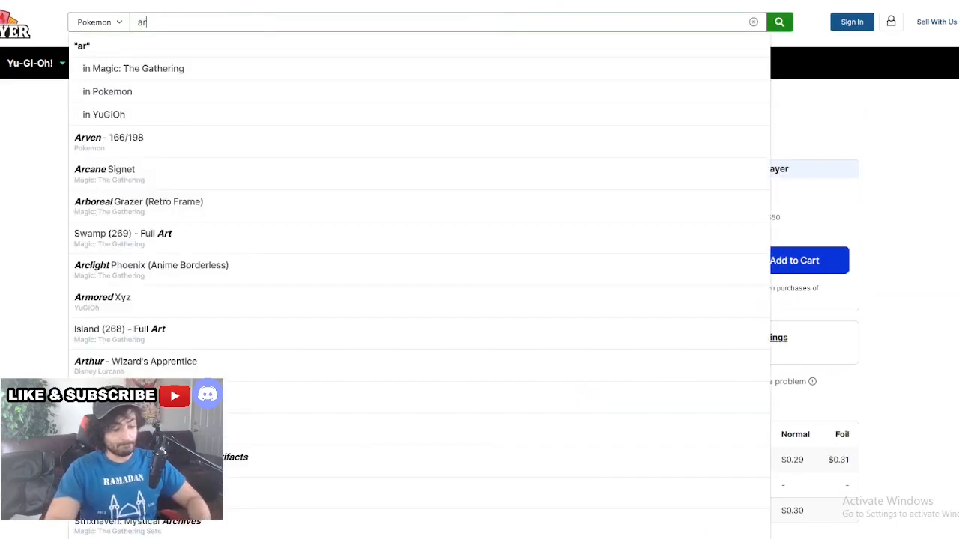
click(87, 138)
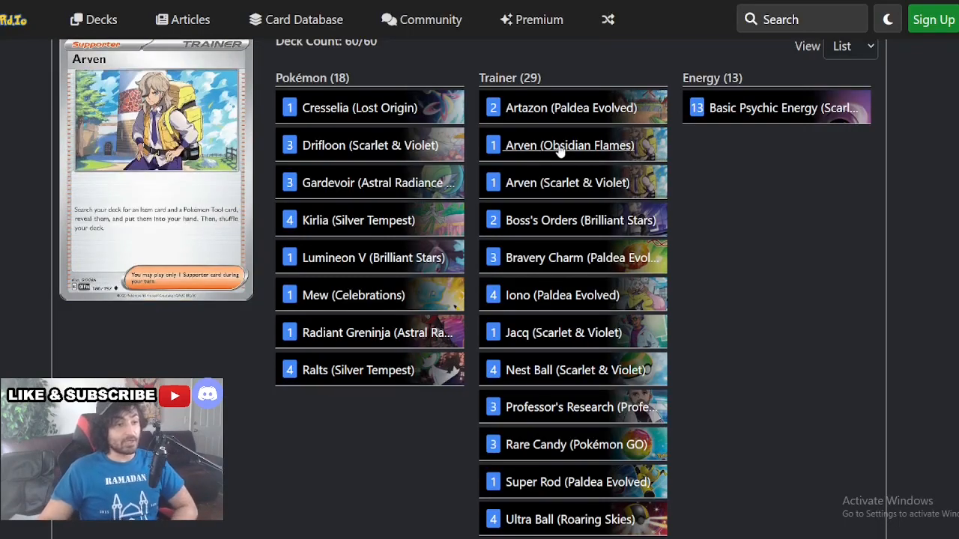
mouse_move(369, 369)
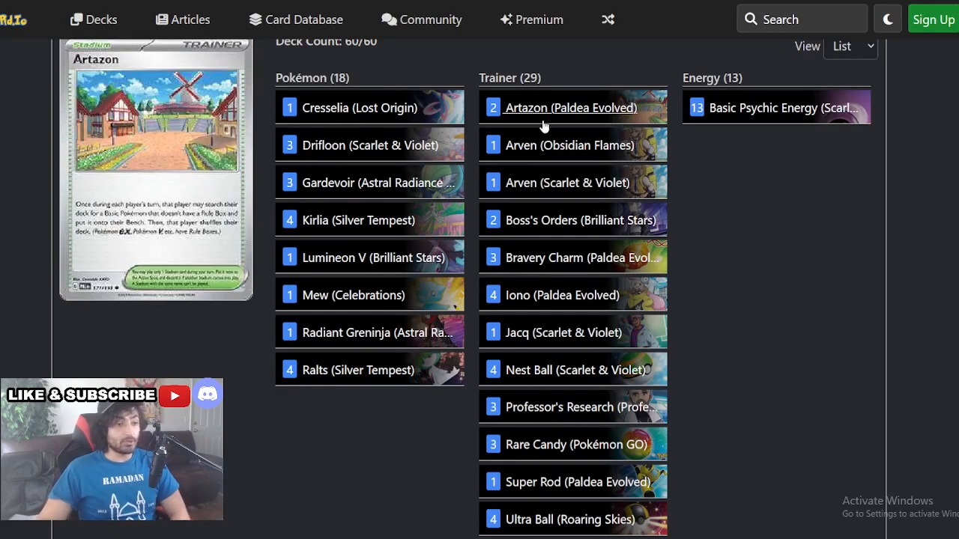
mouse_move(555, 160)
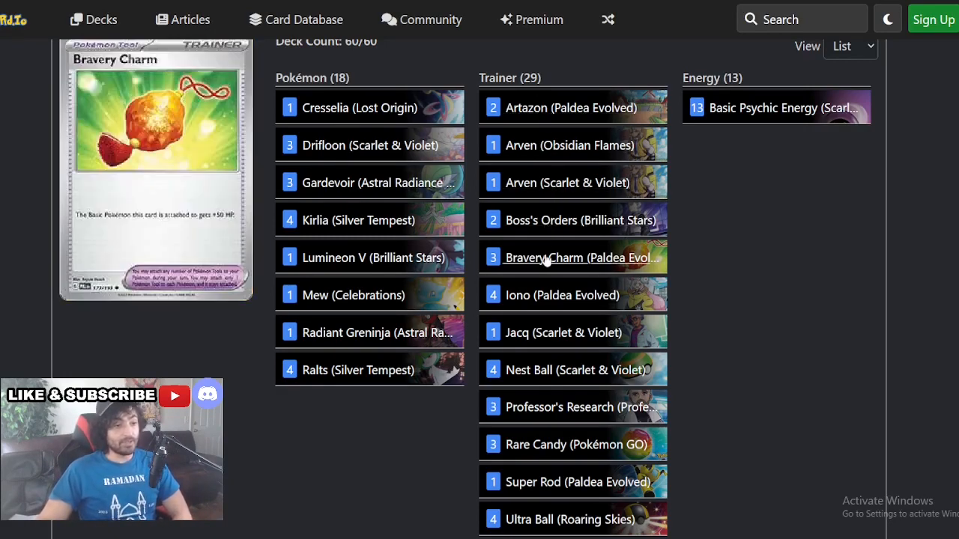
mouse_move(556, 246)
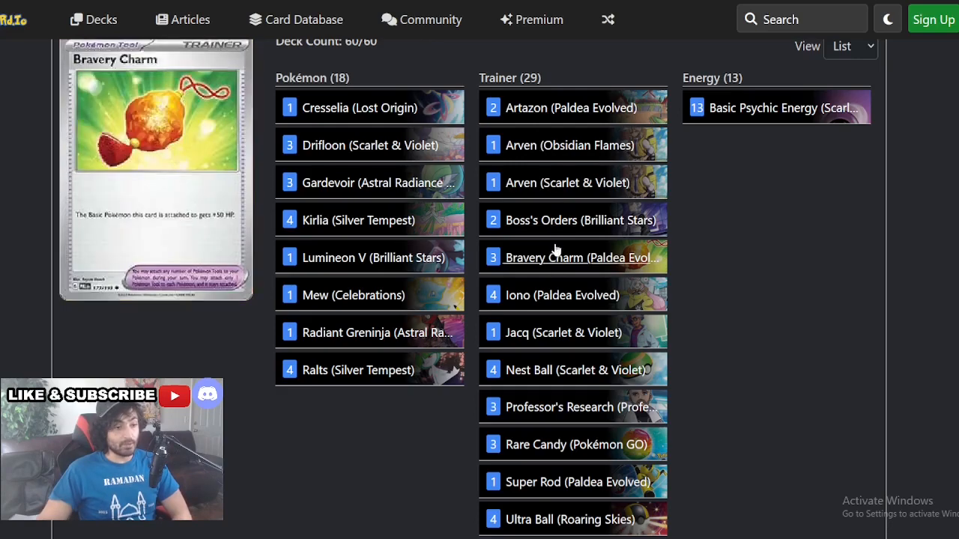
mouse_move(539, 309)
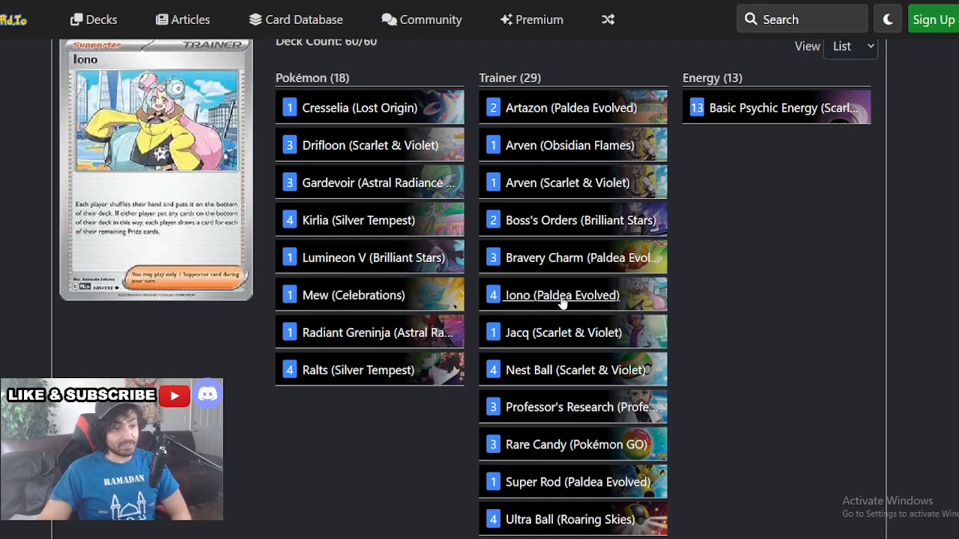
Scroll down the deck list to preview Artazon, Bravery Charm and Iono
scroll(down, 3)
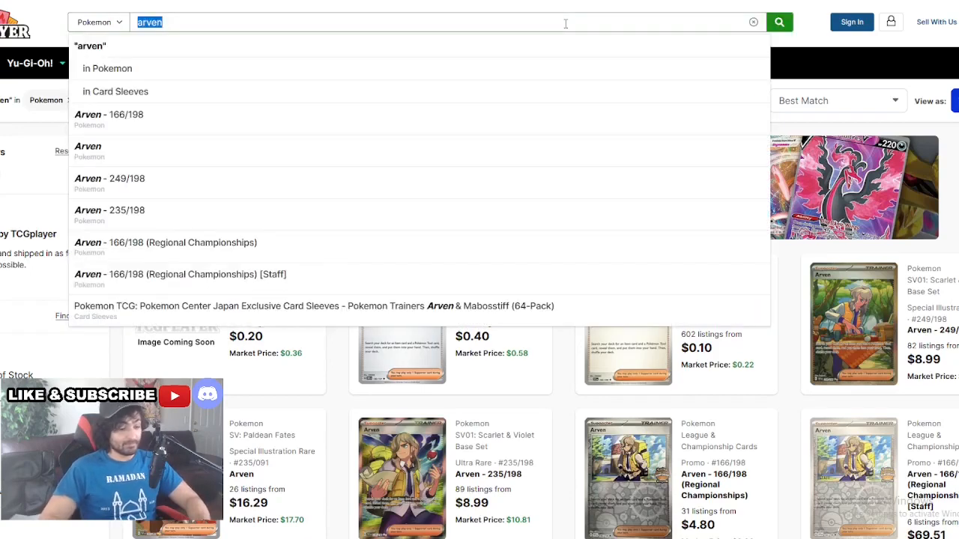
Search 'nest' and check the Nest Ball Paldean Fates $0.19 market price
text(nest)
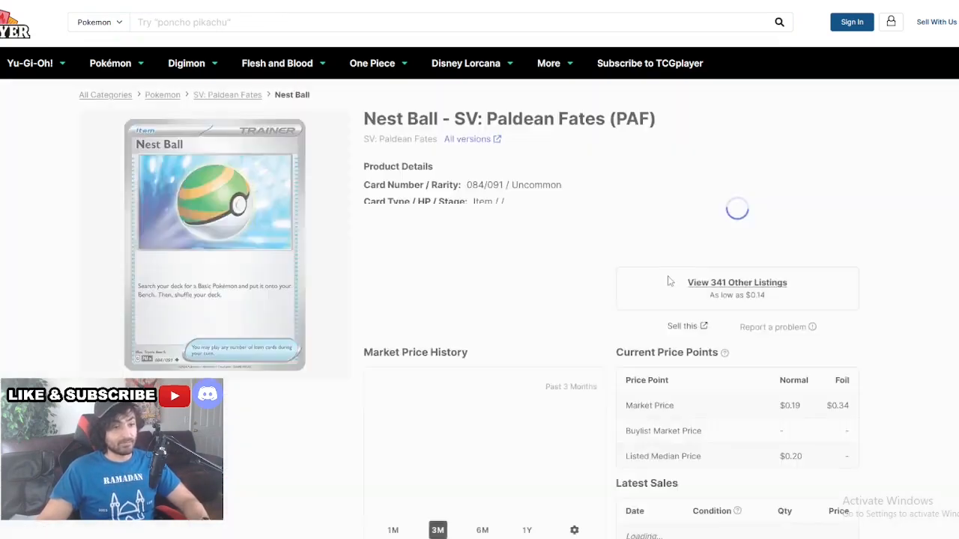
scroll(down, 3)
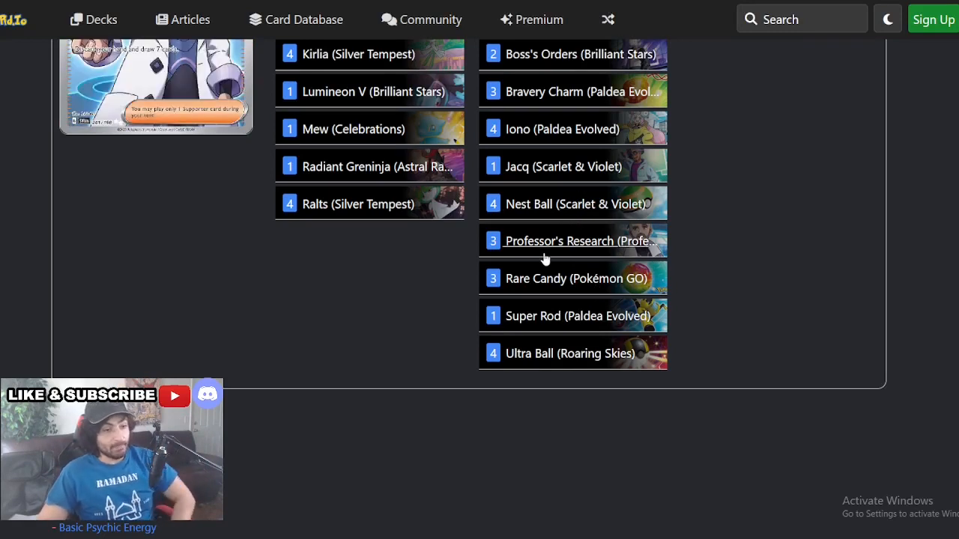
mouse_move(560, 309)
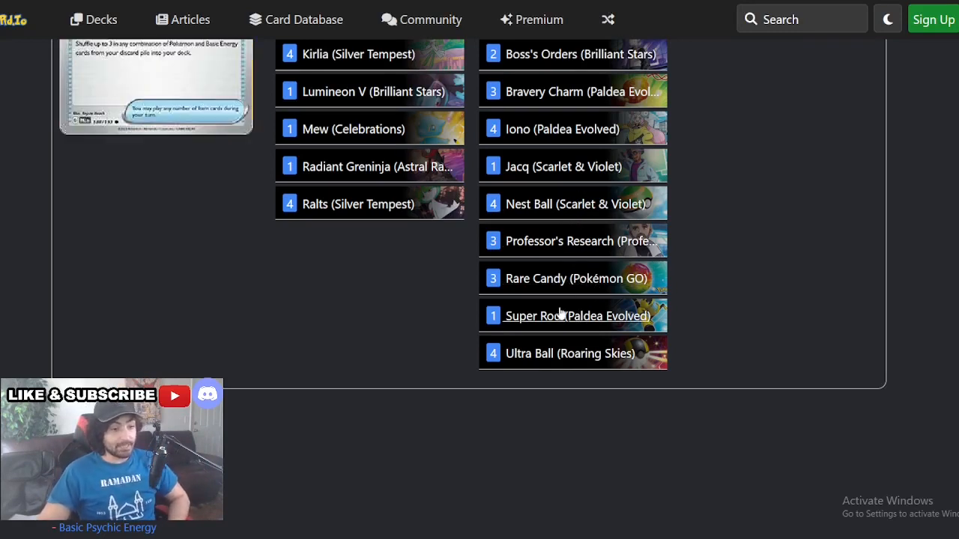
mouse_move(535, 213)
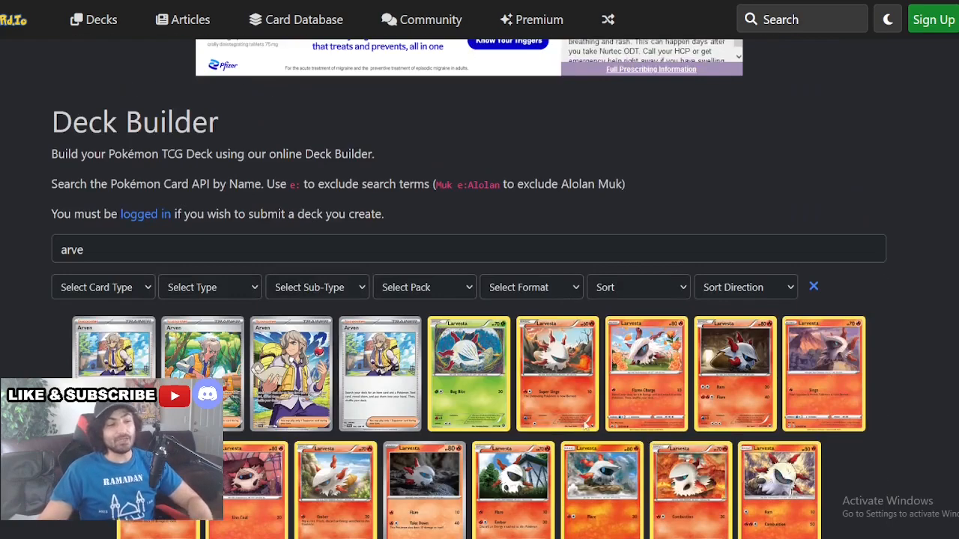
scroll(down, 3)
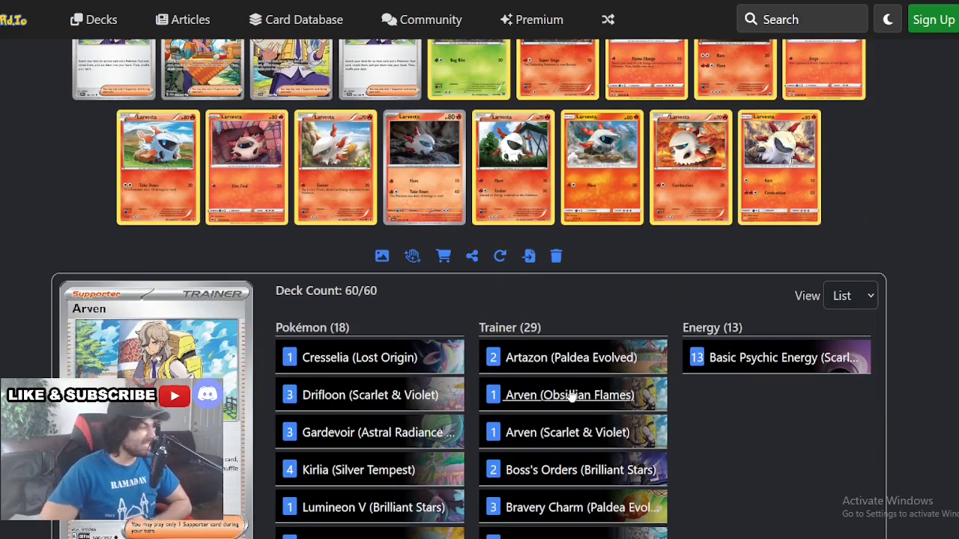
scroll(down, 3)
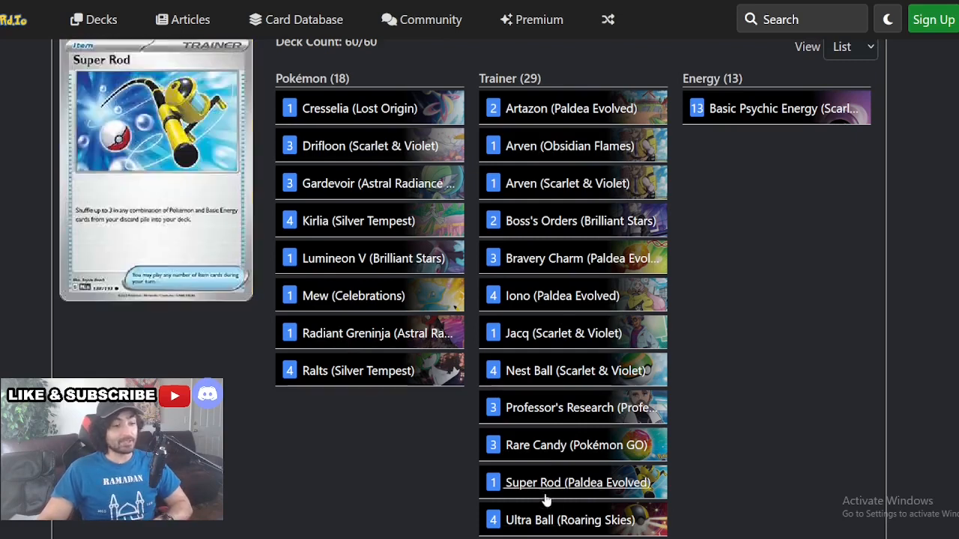
mouse_move(552, 304)
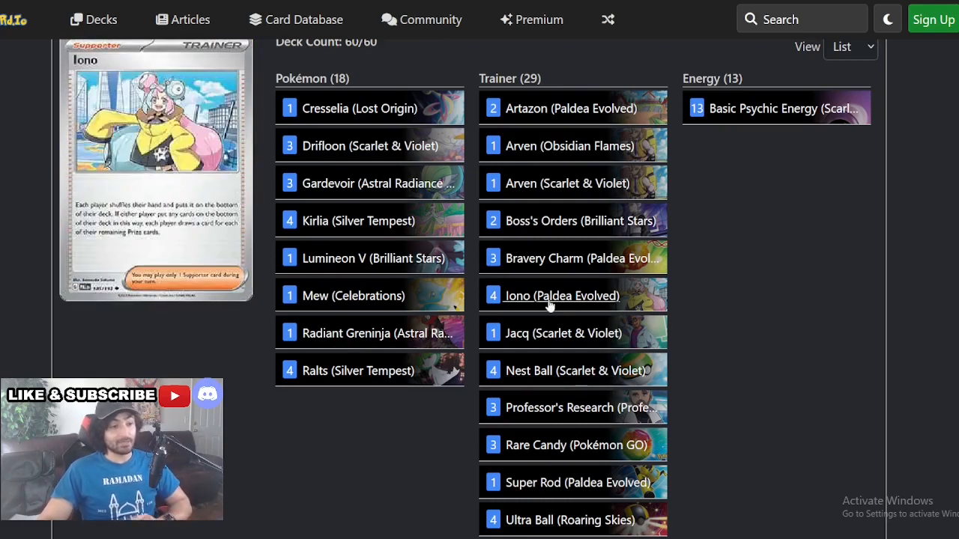
mouse_move(578, 233)
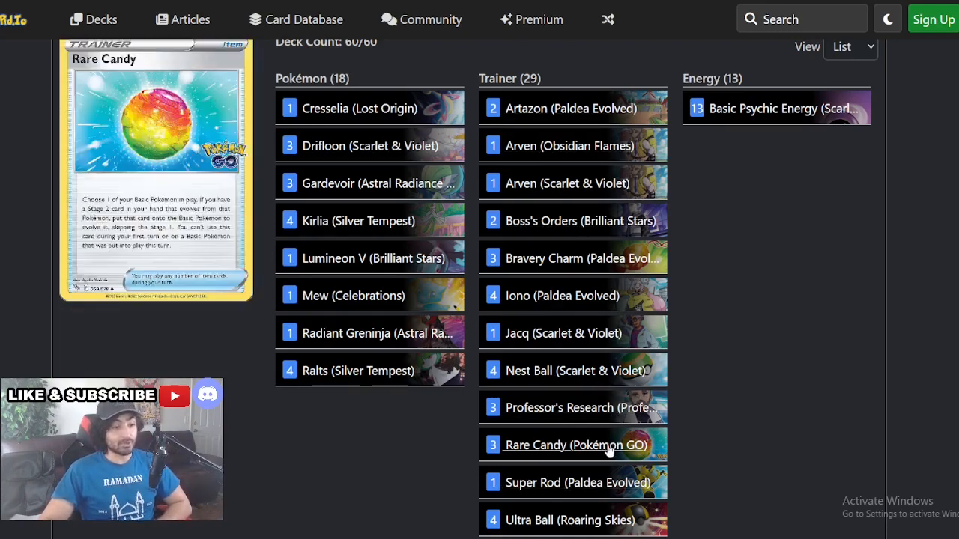
mouse_move(592, 462)
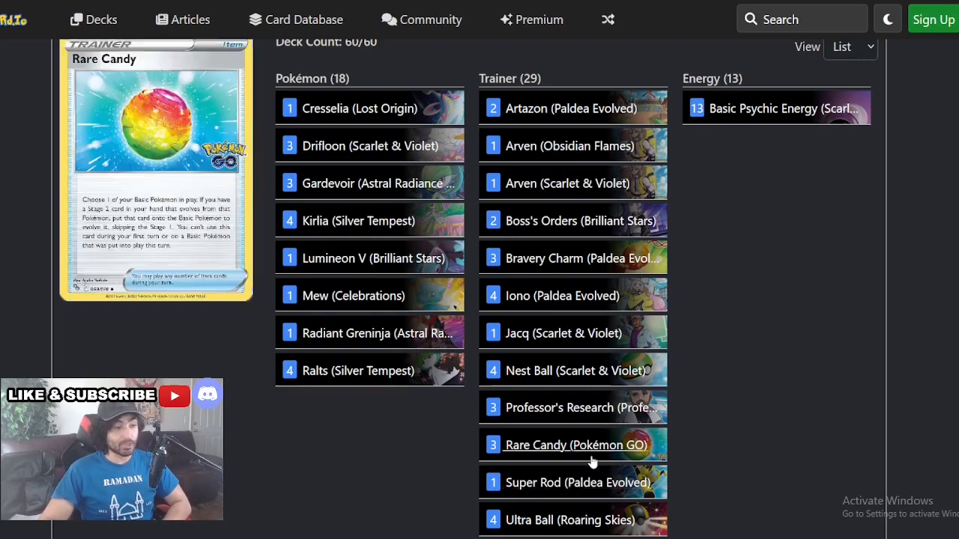
scroll(down, 3)
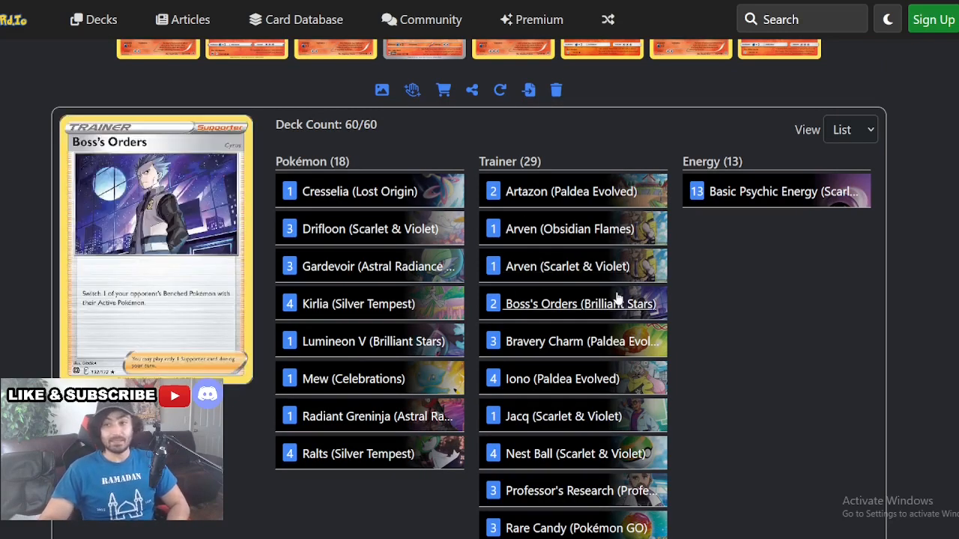
mouse_move(375, 342)
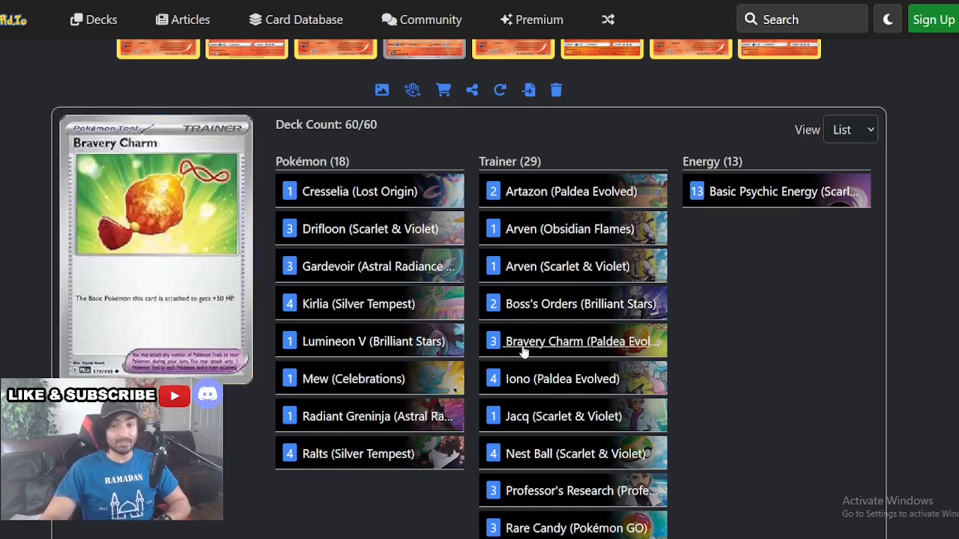
mouse_move(566, 378)
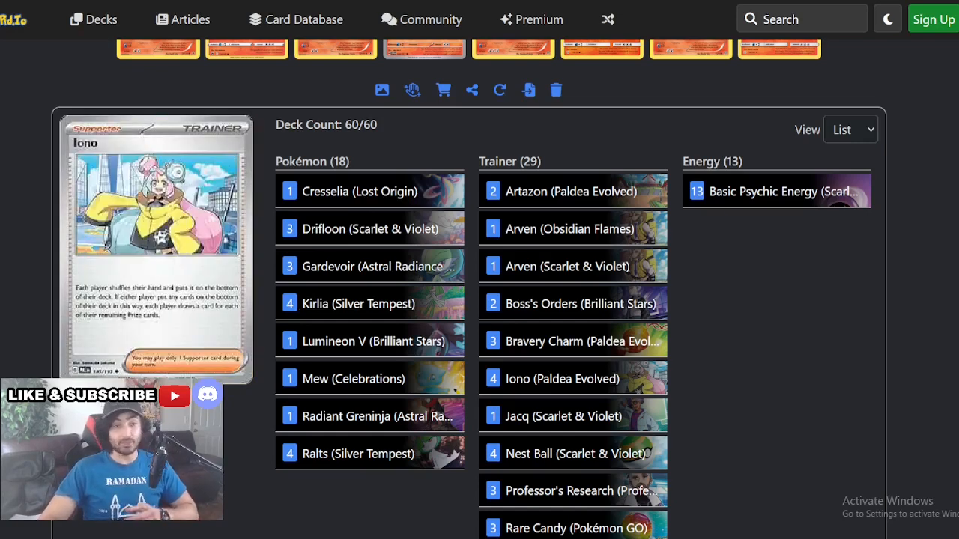